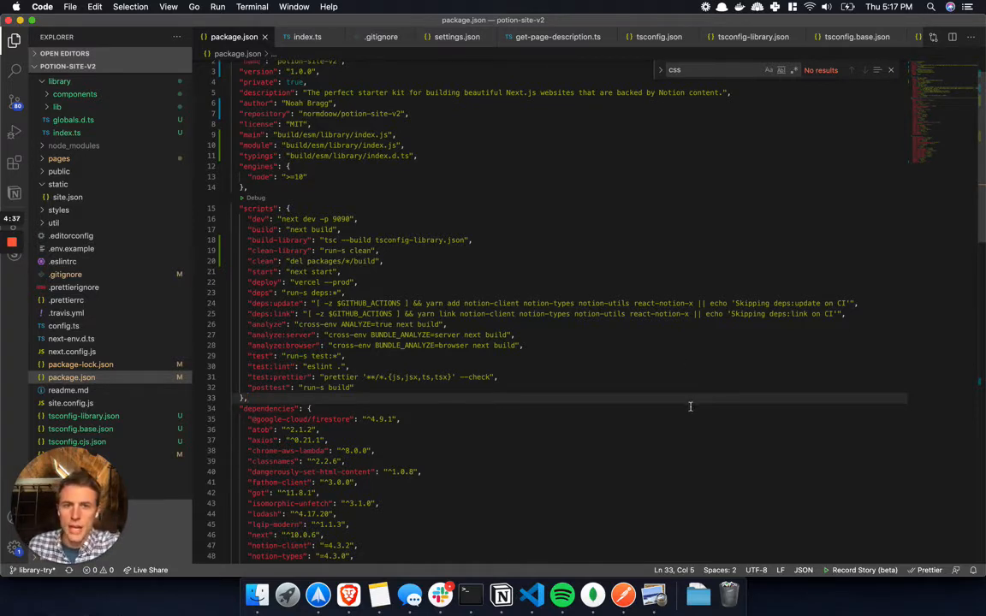
mouse_move(704, 396)
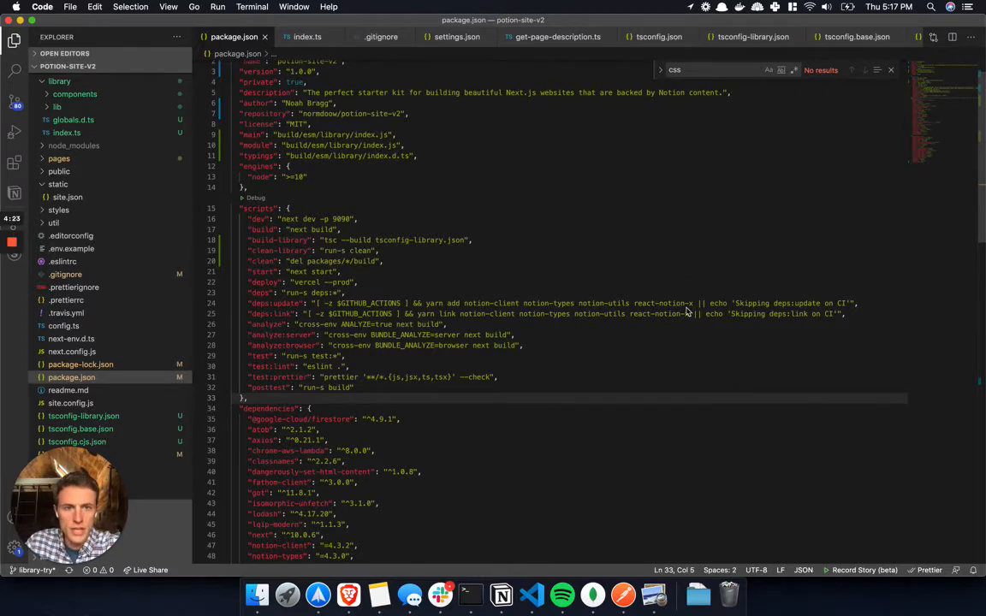
- Show all open VS Code windows on Desktop 2 in Mission Control with Ctrl+Up
key(ctrl+up)
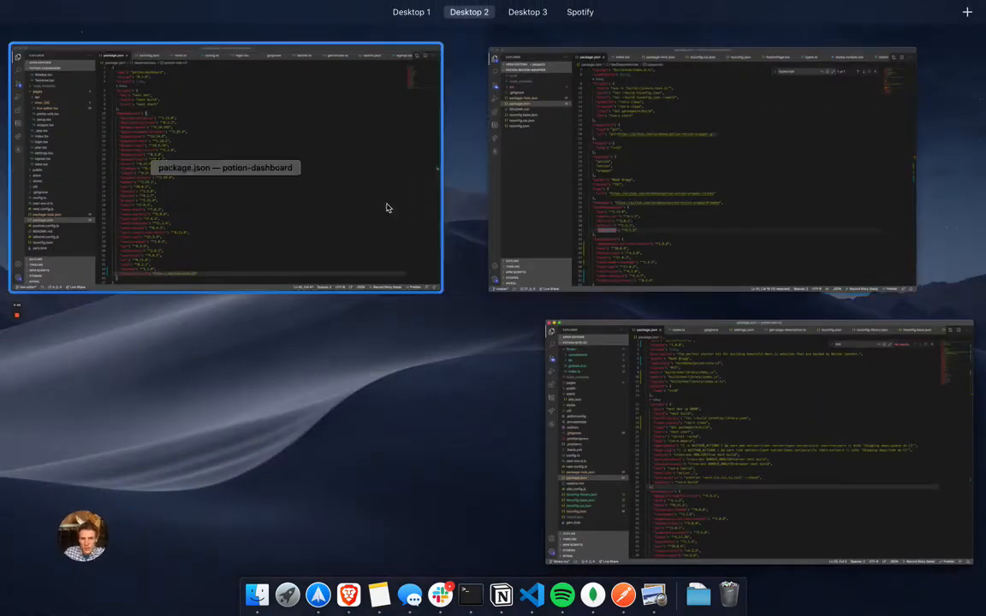
mouse_move(384, 233)
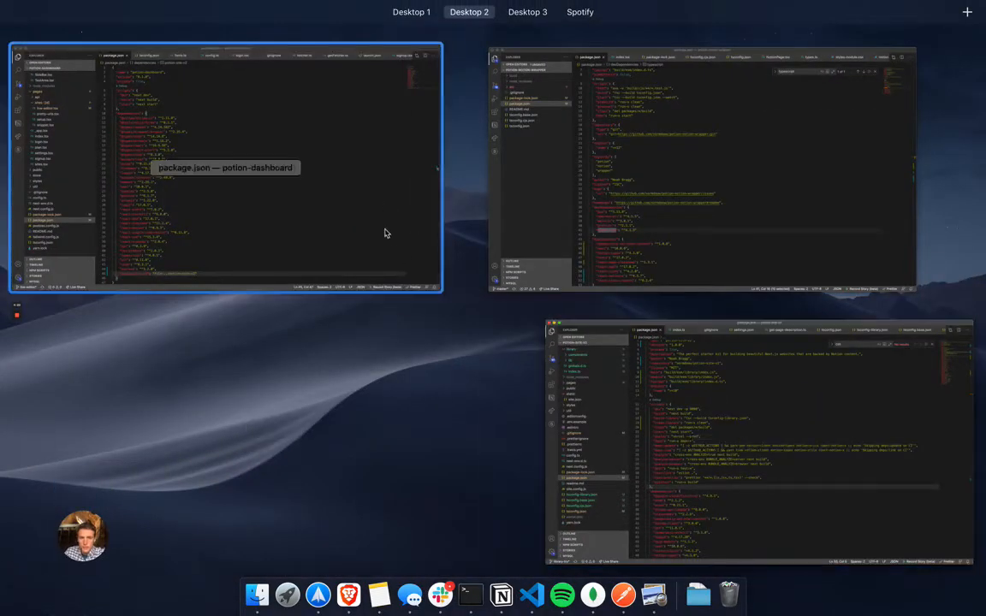
mouse_move(683, 453)
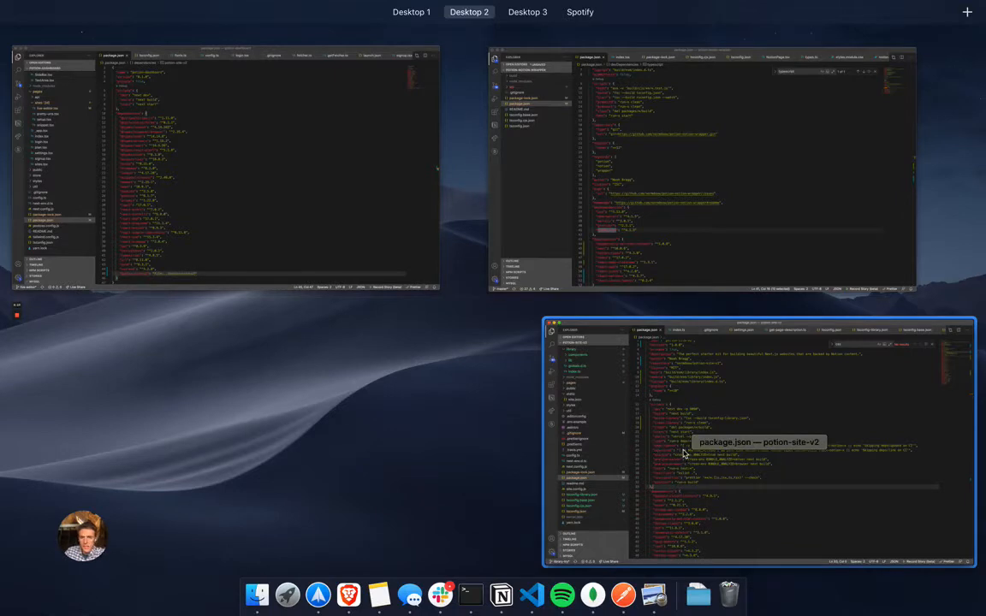
mouse_move(342, 237)
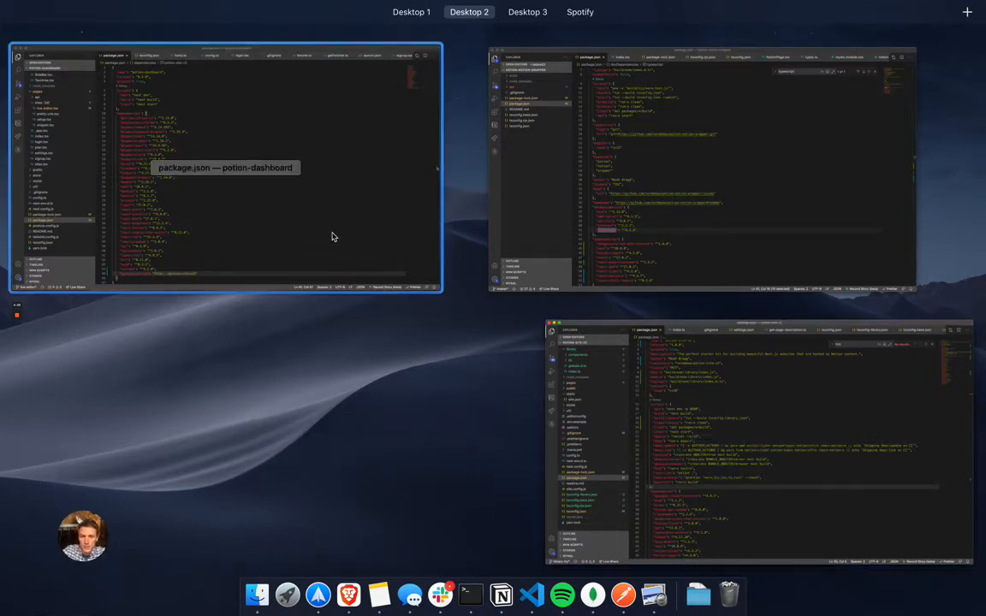
mouse_move(623, 437)
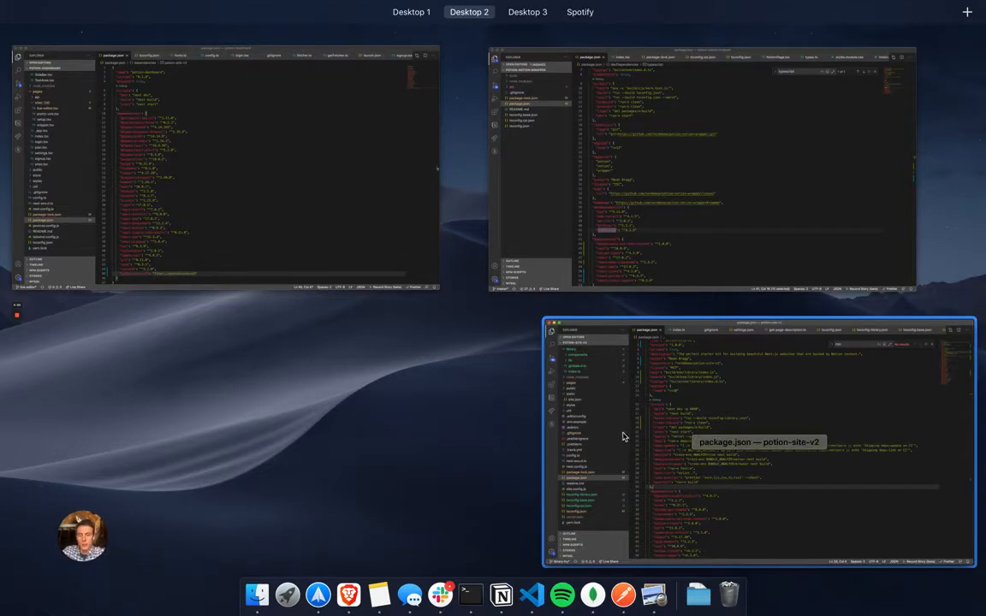
mouse_move(606, 477)
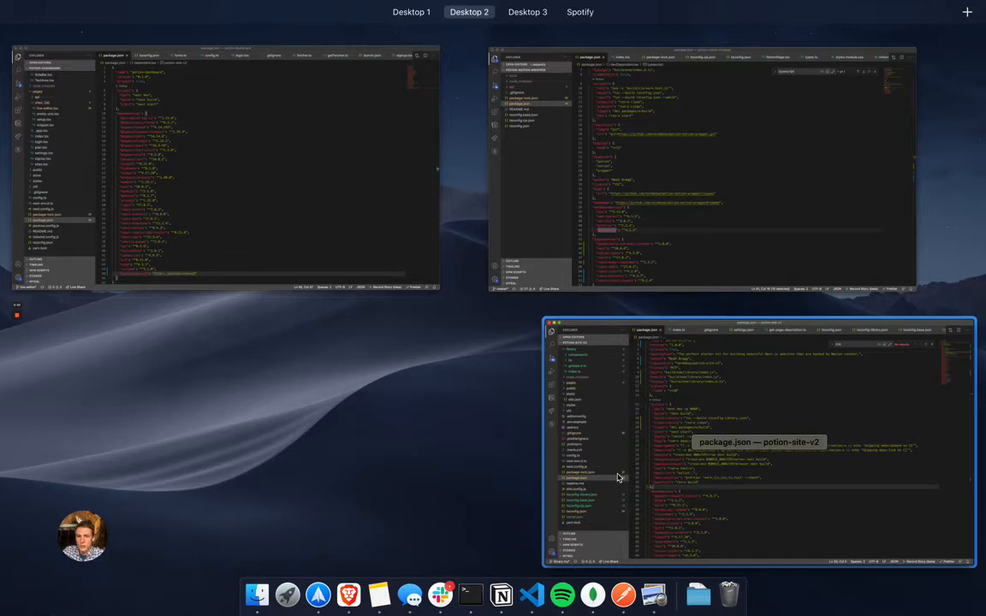
mouse_move(349, 137)
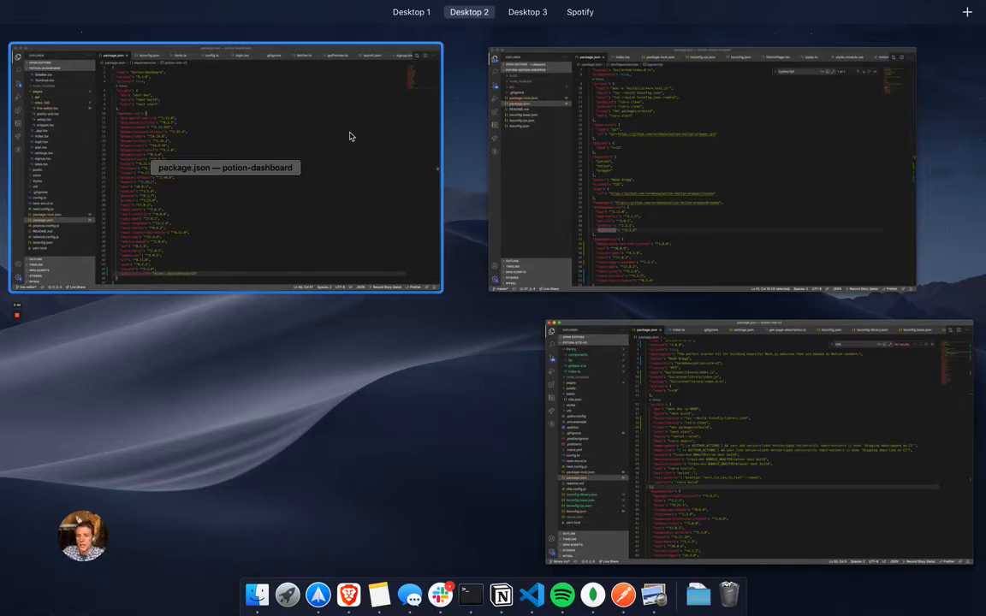
mouse_move(640, 370)
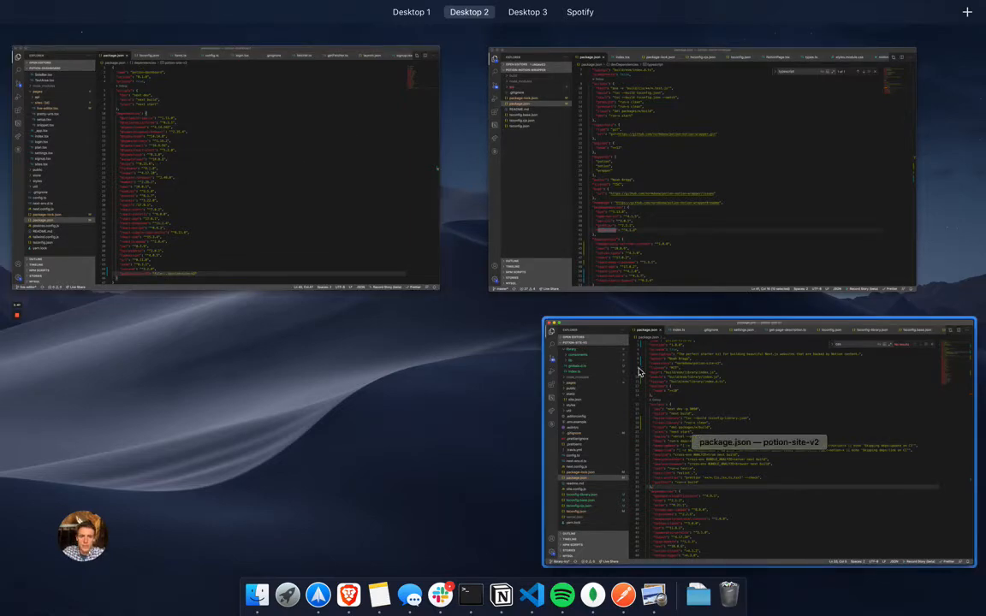
click(759, 441)
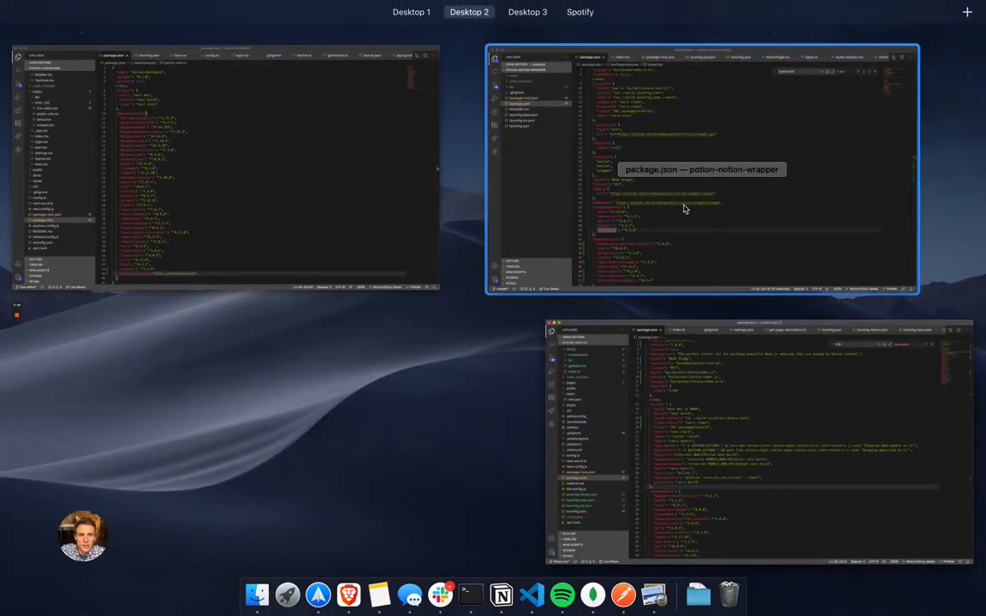
mouse_move(723, 208)
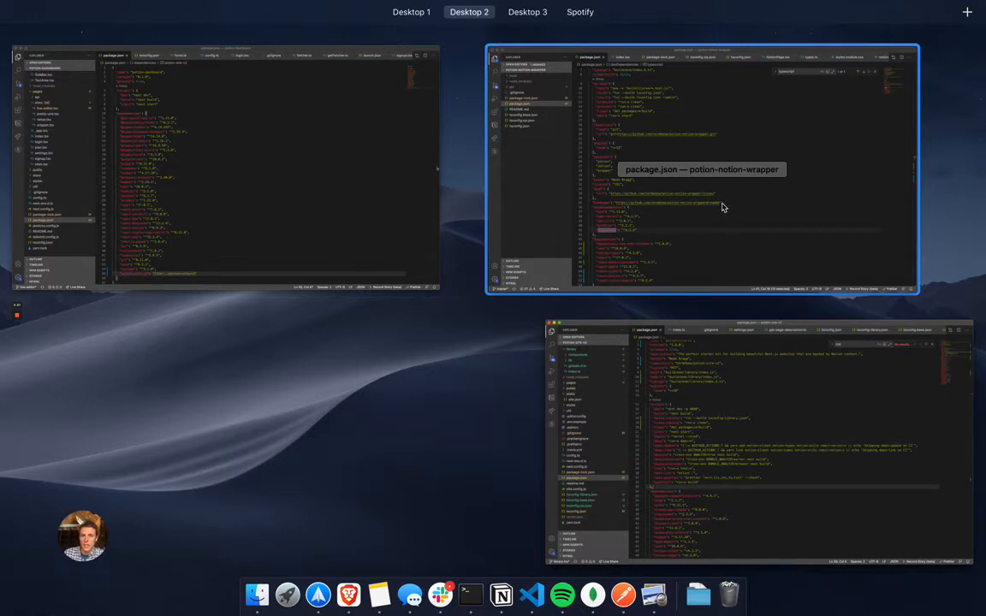
mouse_move(701, 201)
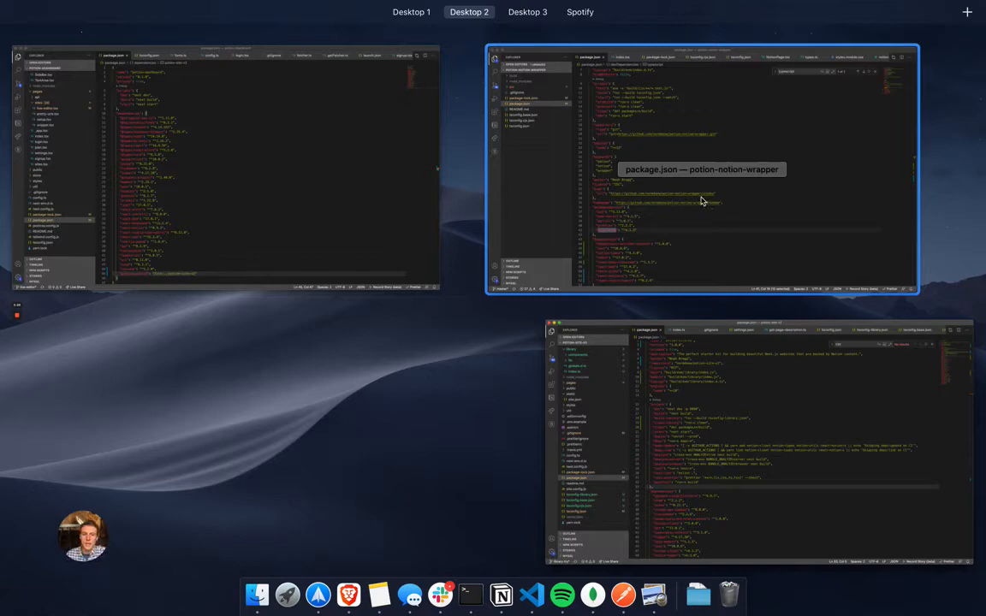
mouse_move(620, 404)
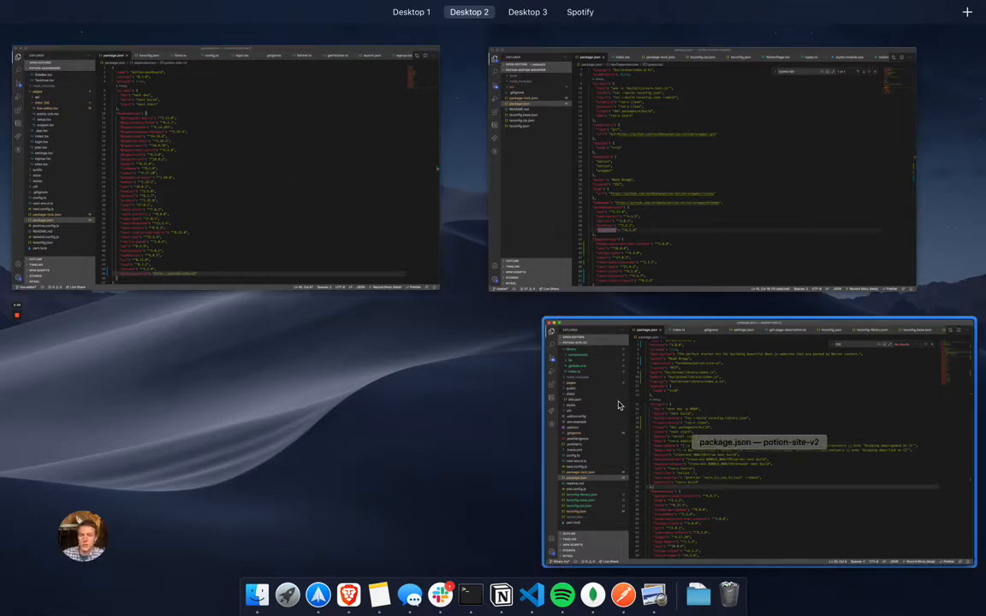
mouse_move(676, 189)
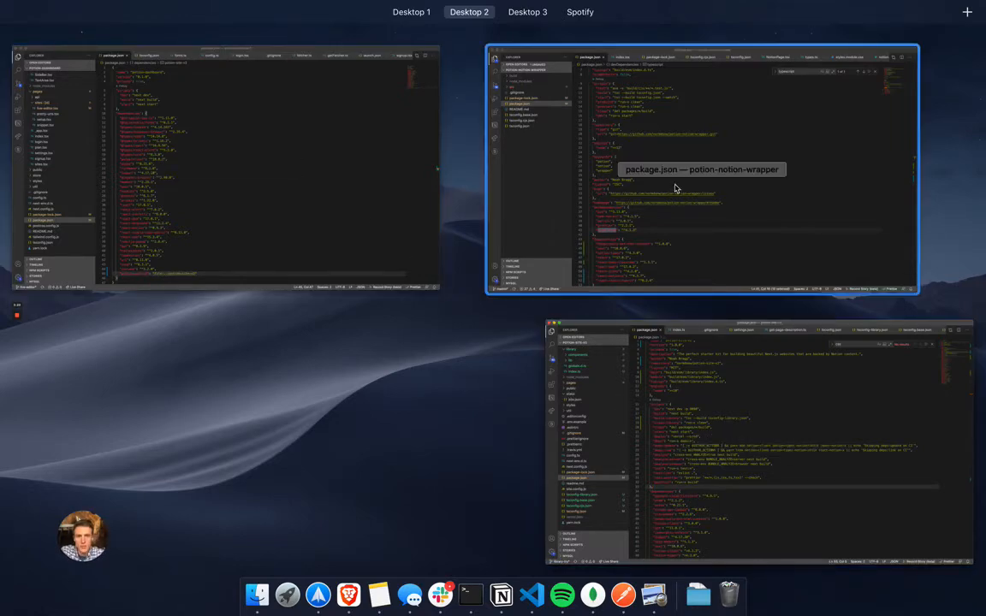
- Choose the potion-site-v2 thumbnail to bring its package.json window back full-screen
click(702, 169)
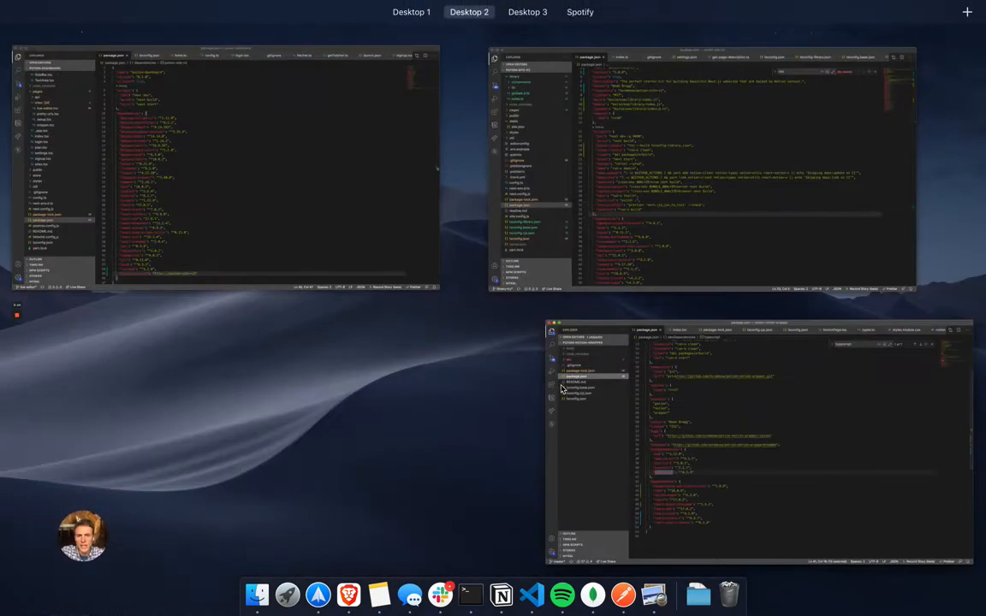
mouse_move(623, 386)
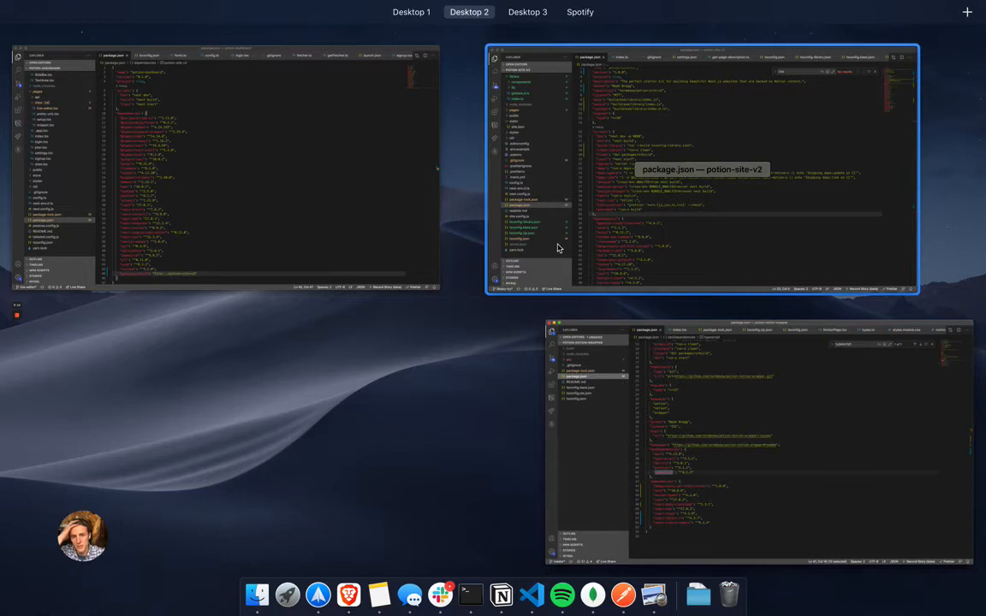
mouse_move(578, 313)
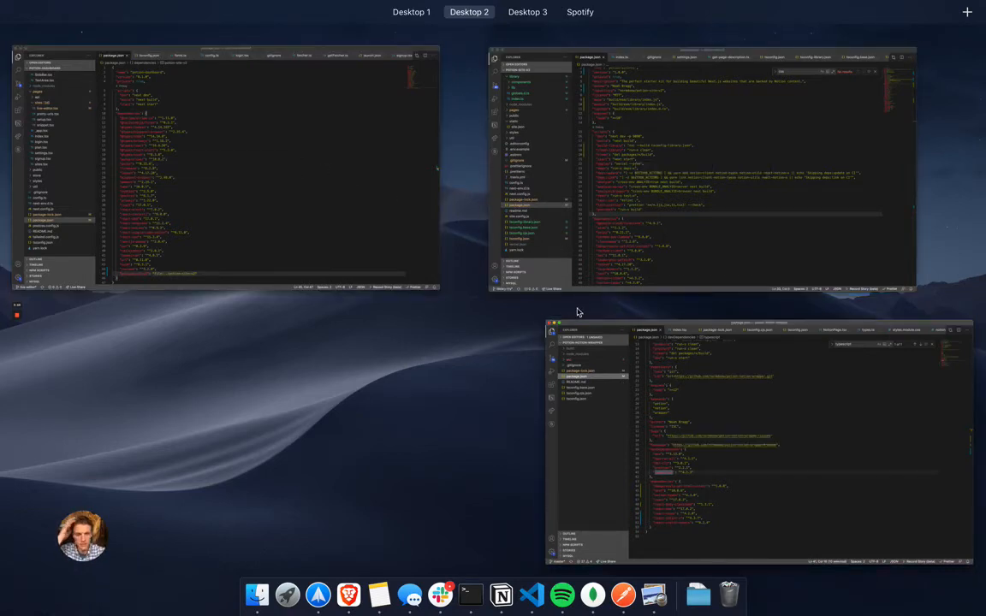
mouse_move(636, 429)
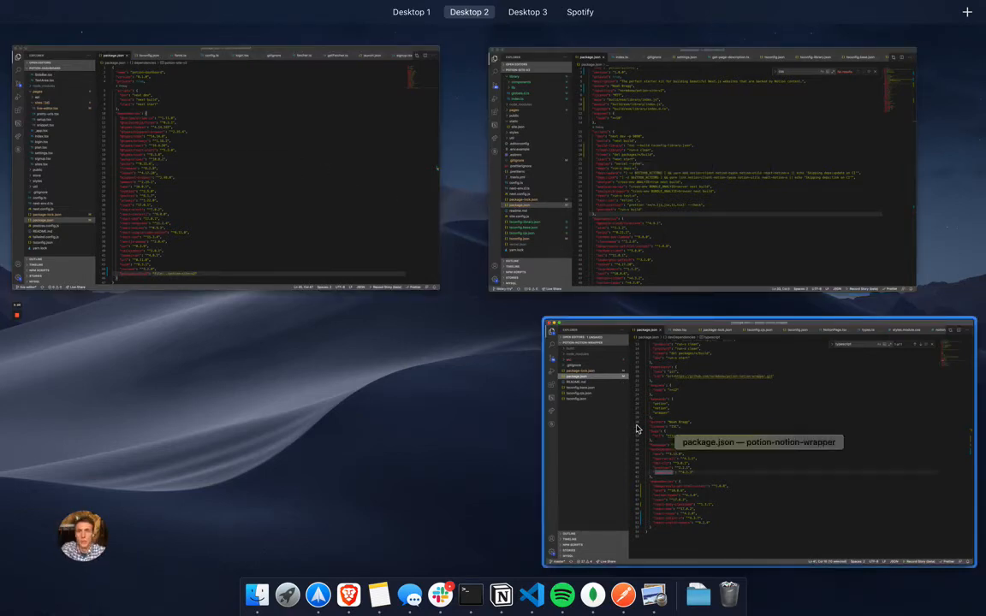
mouse_move(358, 167)
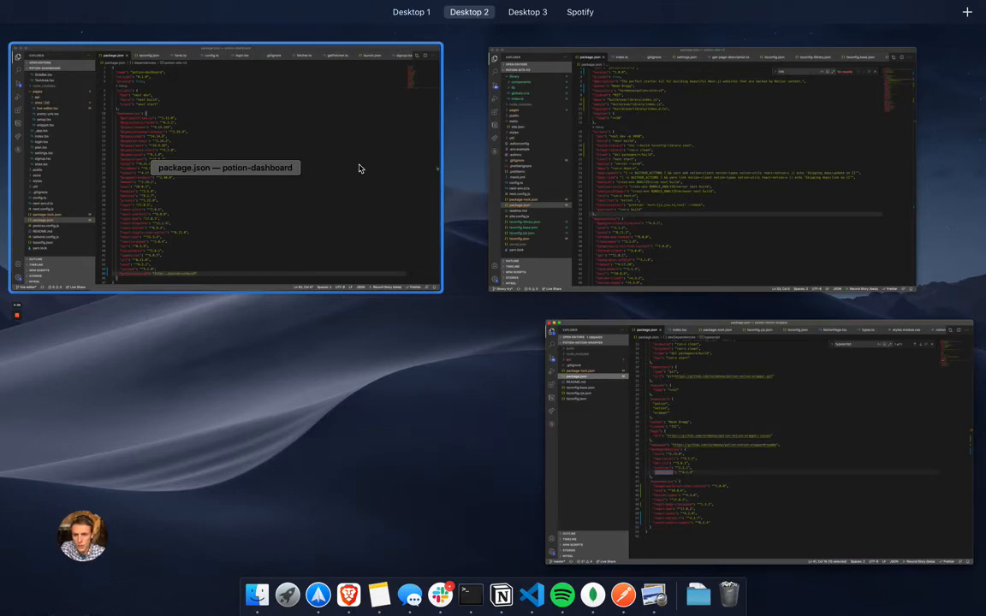
mouse_move(734, 143)
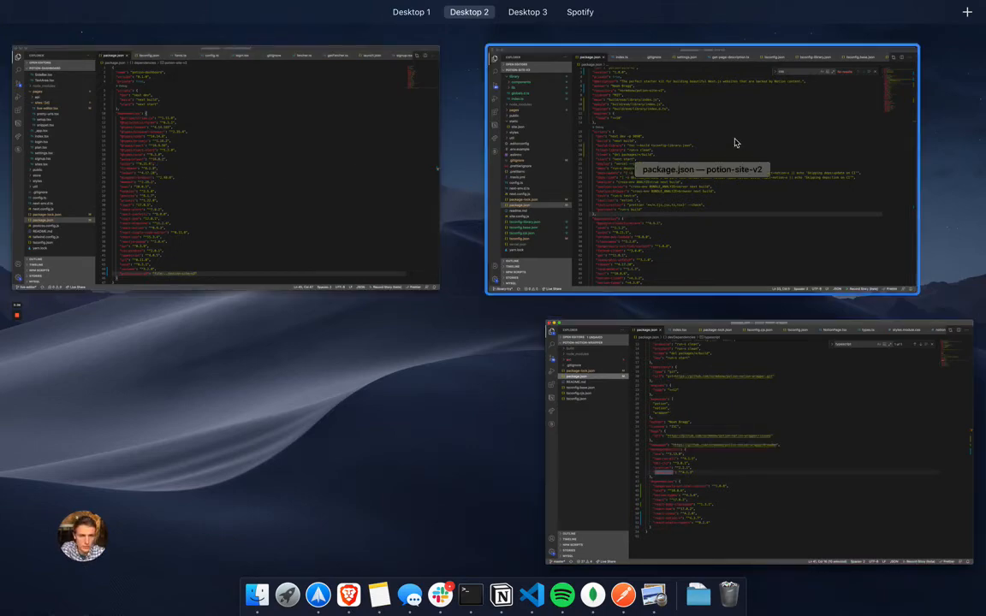
click(700, 171)
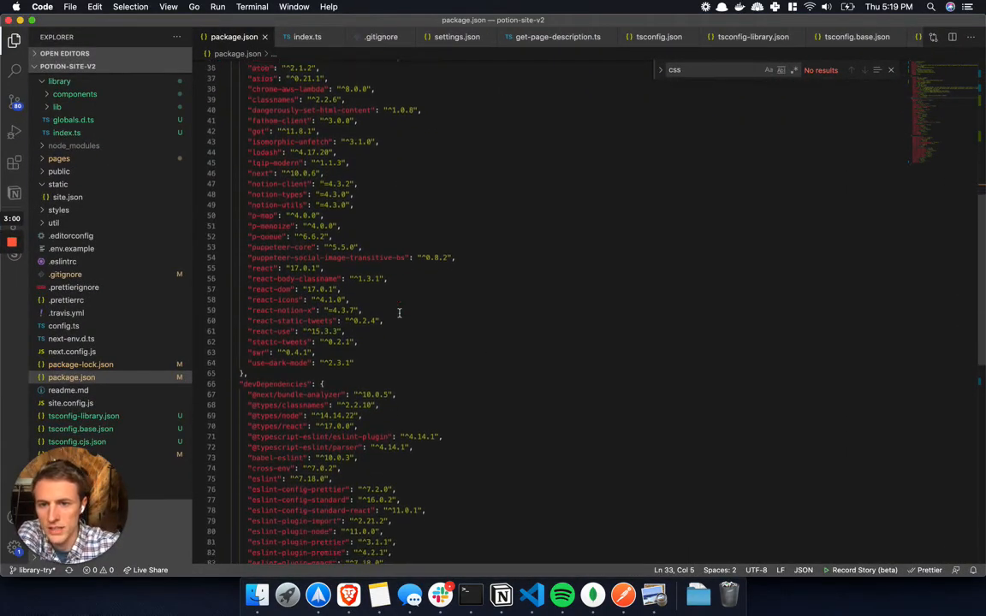
- Highlight package.json's build-library script and expand the library folder in the Explorer
scroll(up, 3)
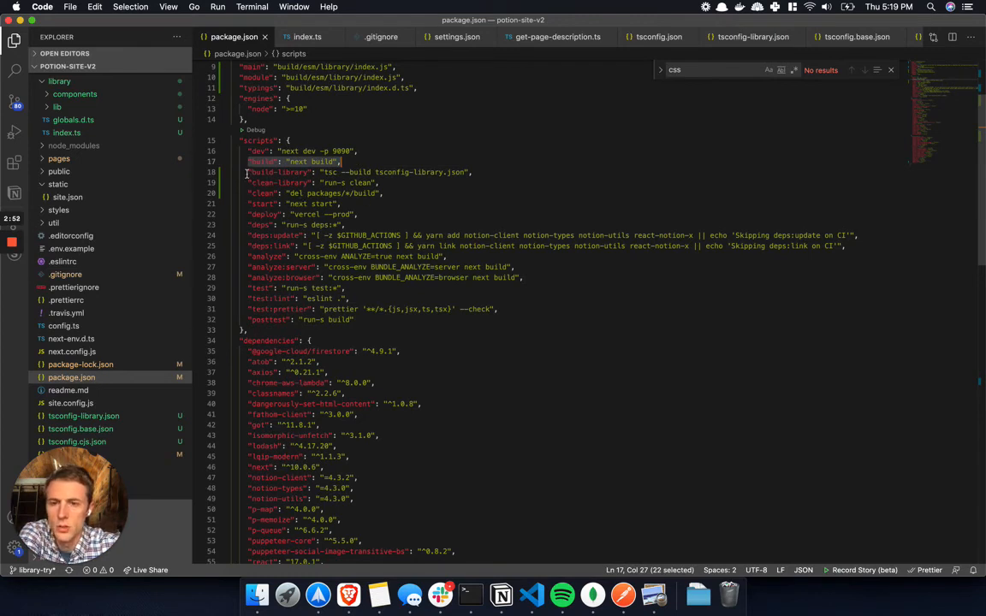
click(469, 172)
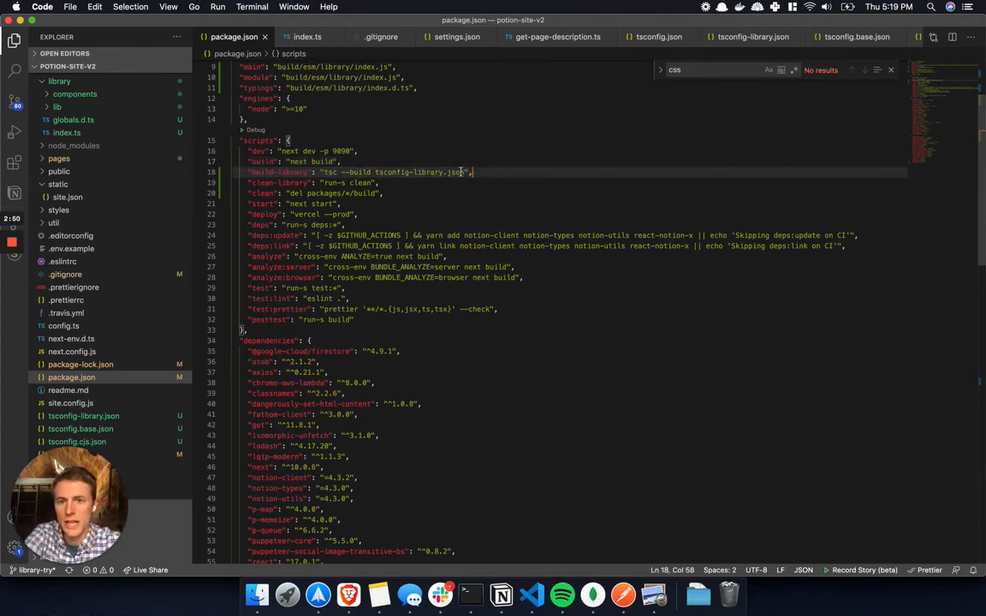
click(59, 110)
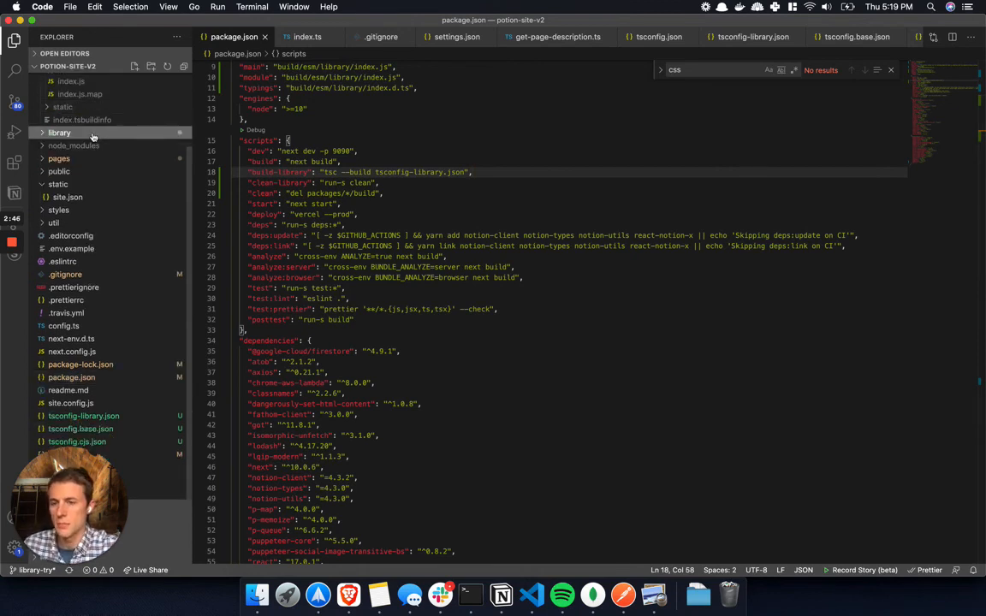
click(58, 133)
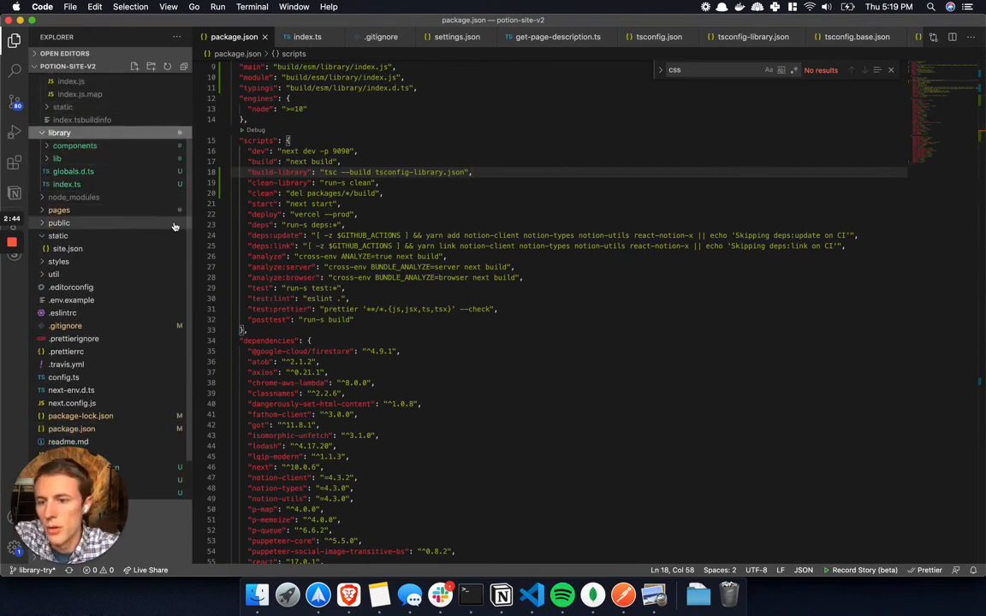